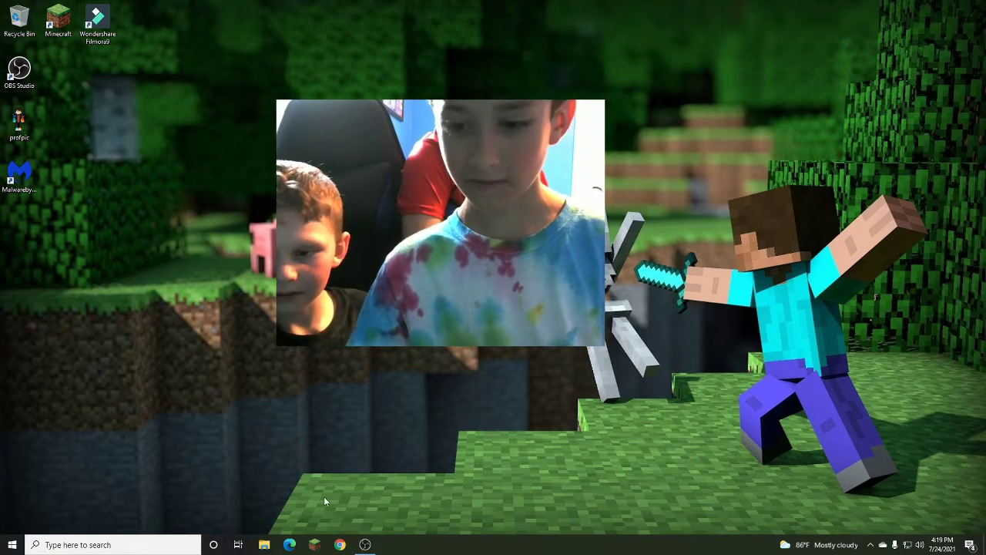
Launch Chrome from the taskbar and reach the Happy Wheels page on totaljerkface.com
click(315, 544)
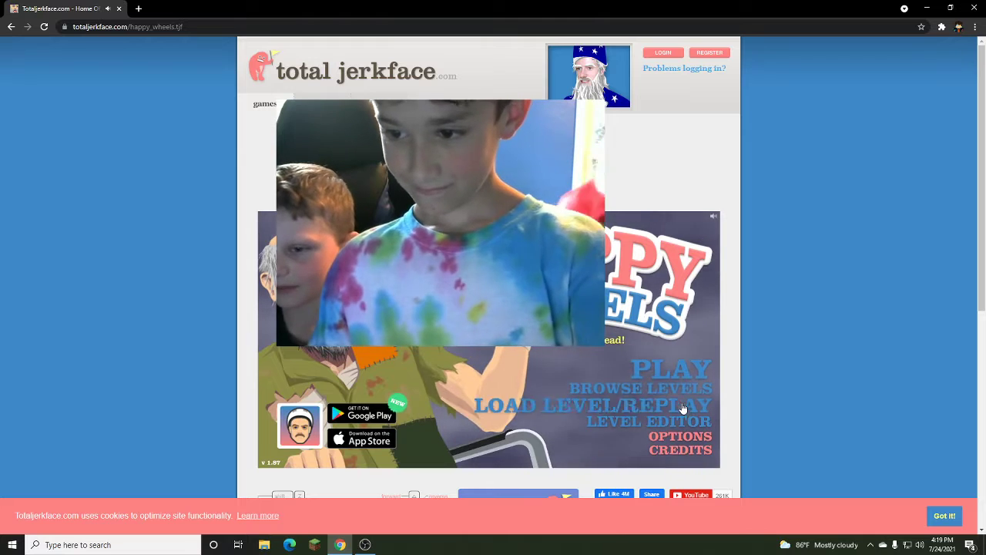
Cancel the Load Level prompt, then enter the Level Editor and dismiss its message
click(590, 404)
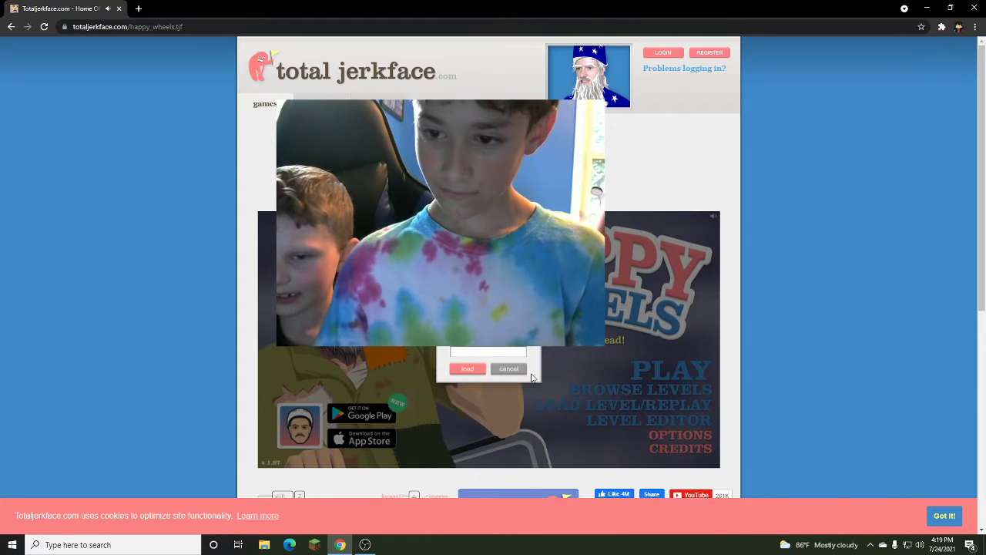
click(508, 368)
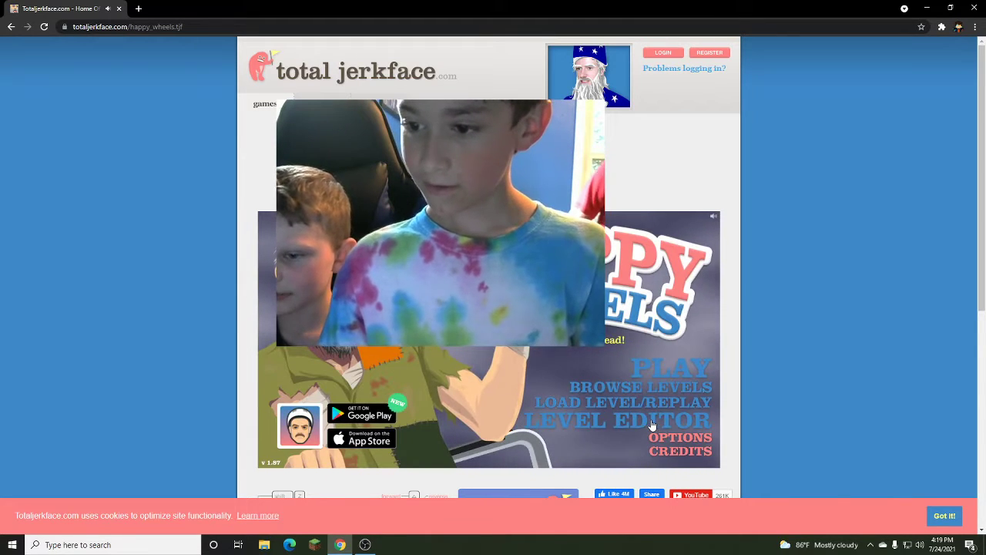
click(618, 419)
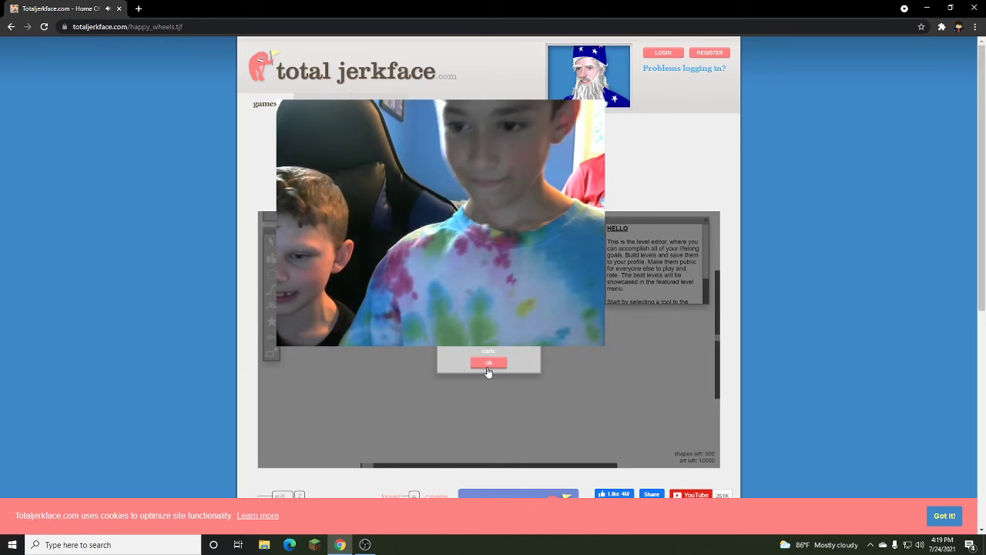
click(488, 363)
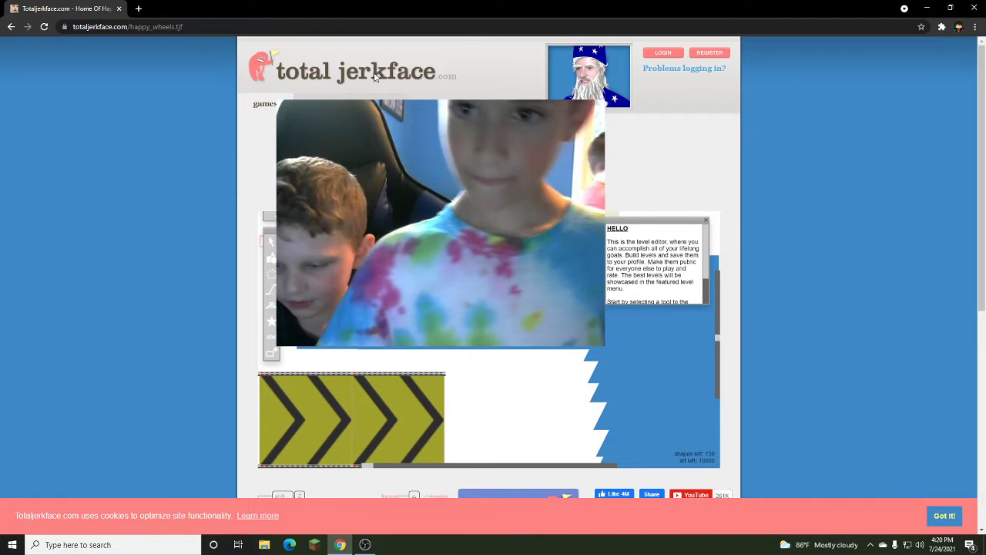
Start a play test of the custom level with the wheelchair rider
click(363, 545)
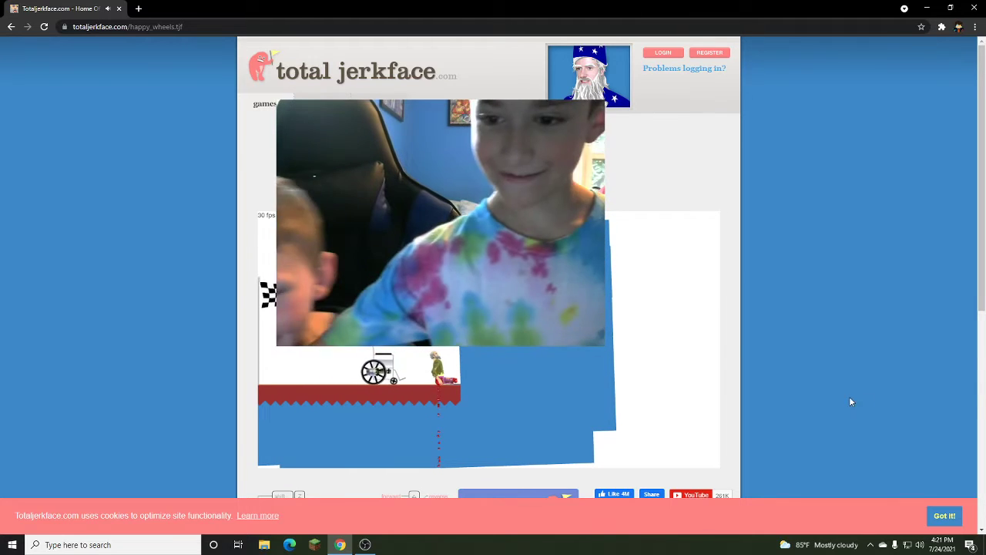
Bring up the Chrome title bar context menu while the level keeps playing
right_click(851, 400)
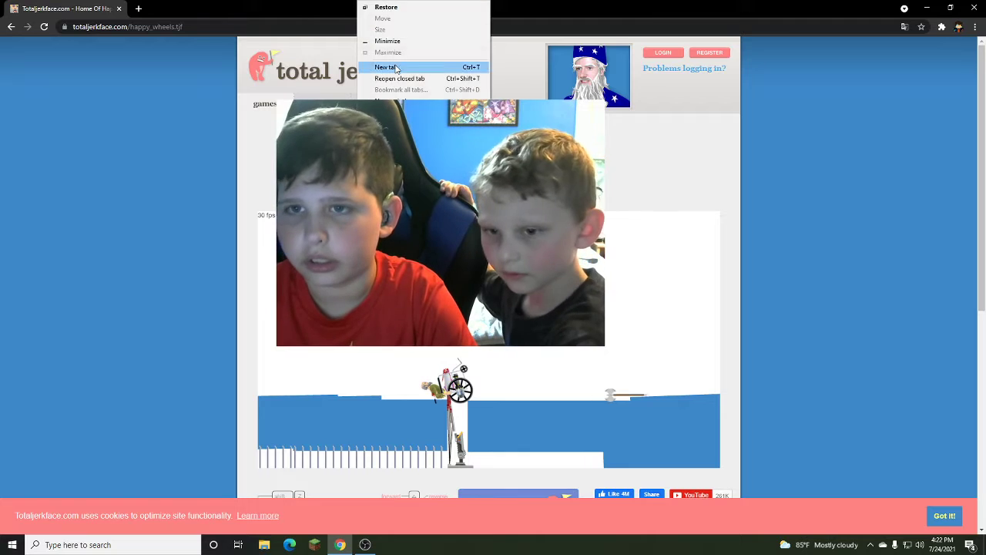
Dismiss the title bar menu, return to the editor, and start a new Chrome tab
click(385, 67)
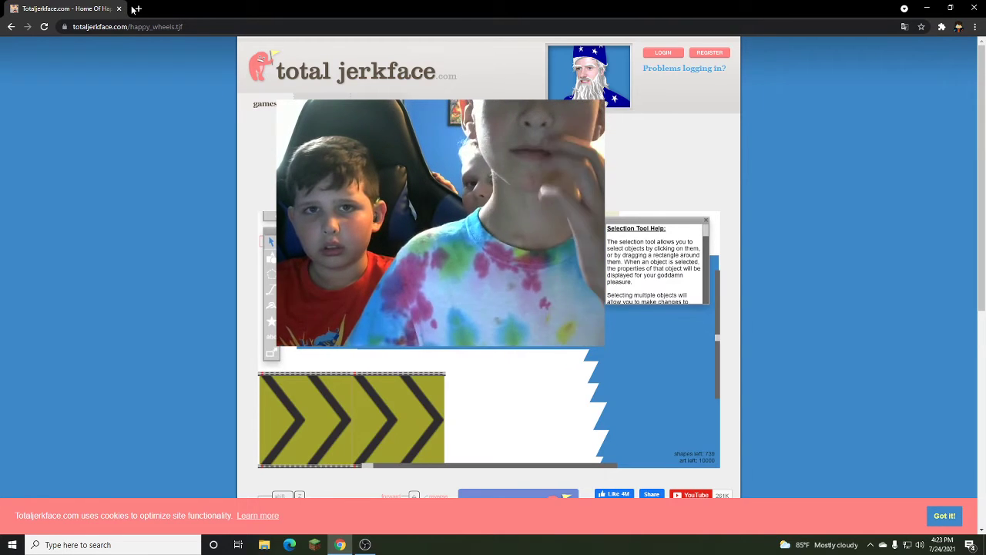
click(138, 8)
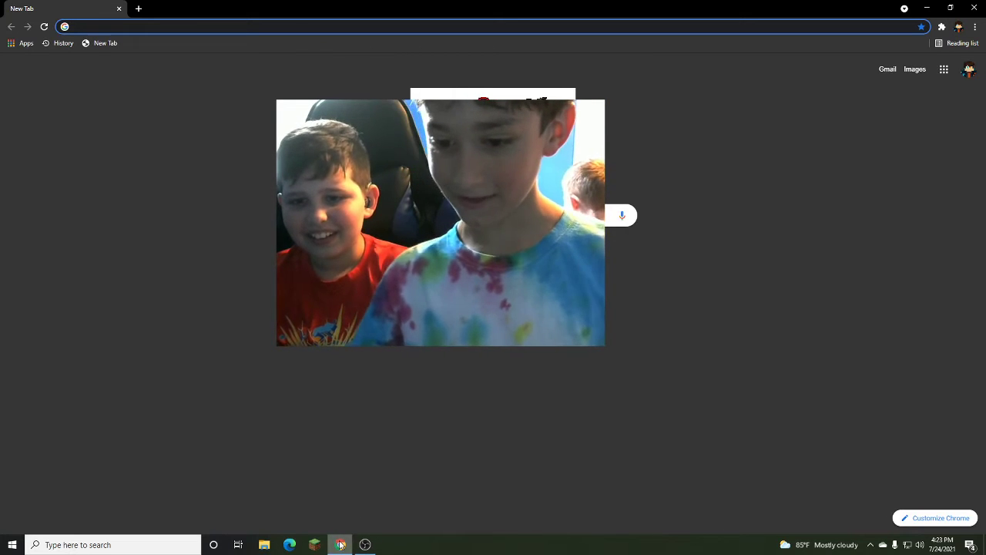
Navigate the new tab to lagged.com via the 'lagged' address bar suggestion
click(339, 545)
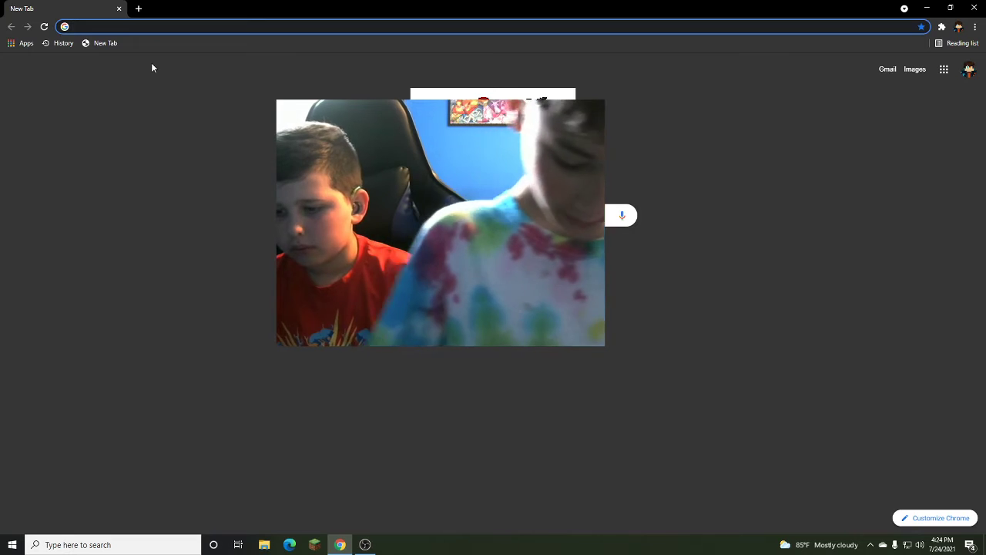
text(lagged.com)
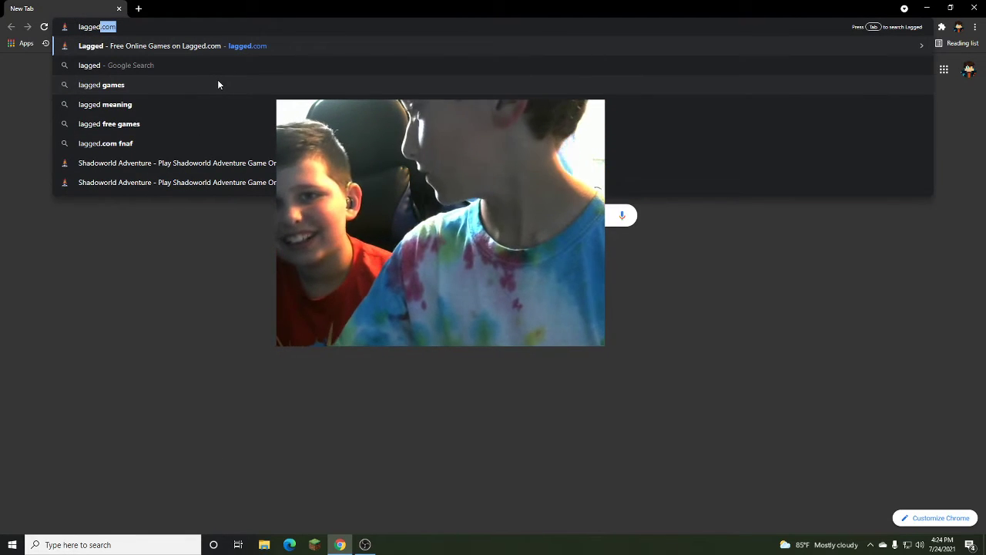
mouse_move(137, 93)
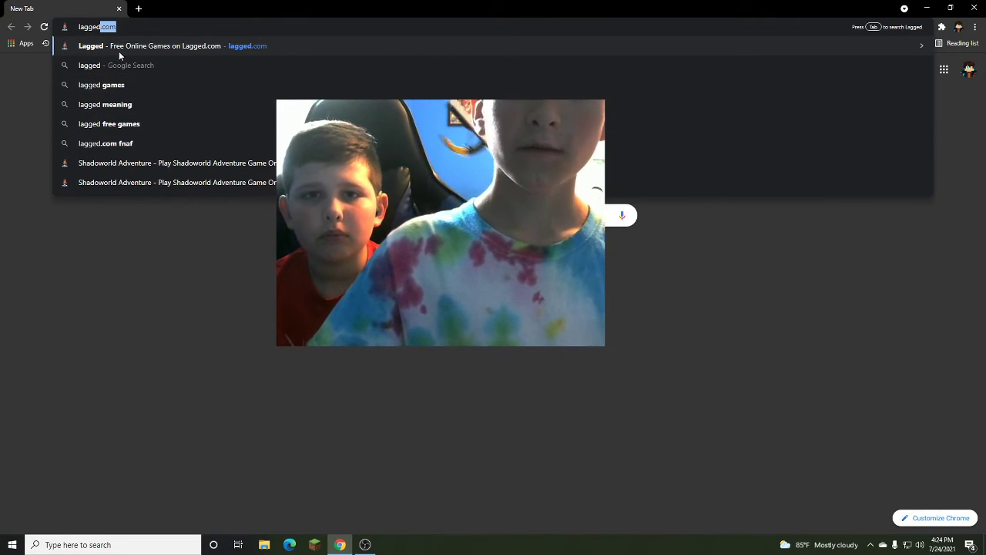
click(150, 46)
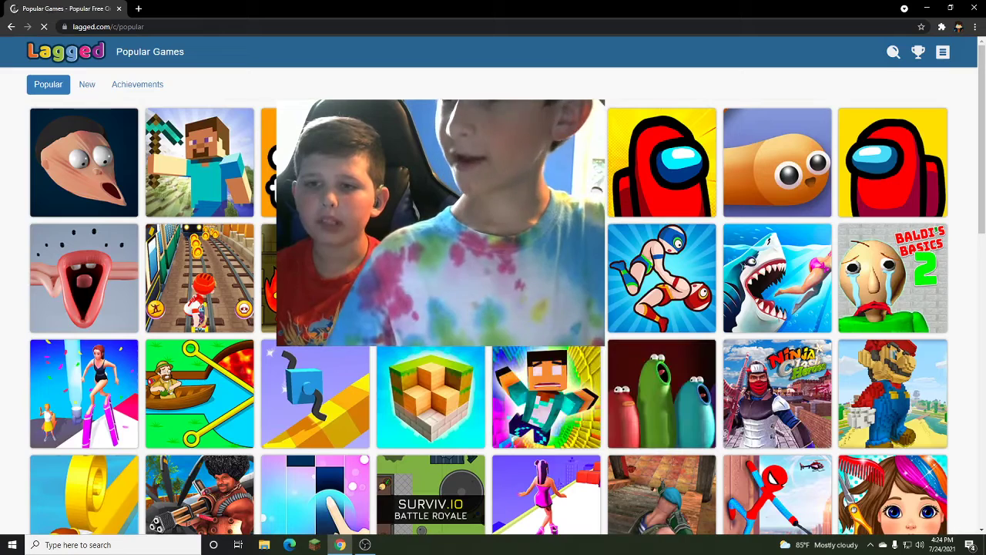
scroll(down, 3)
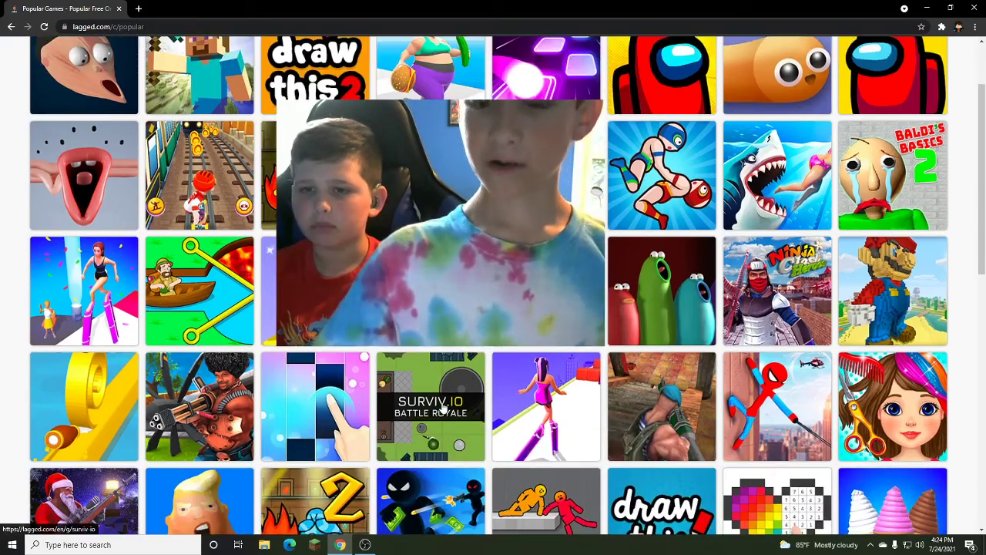
scroll(down, 3)
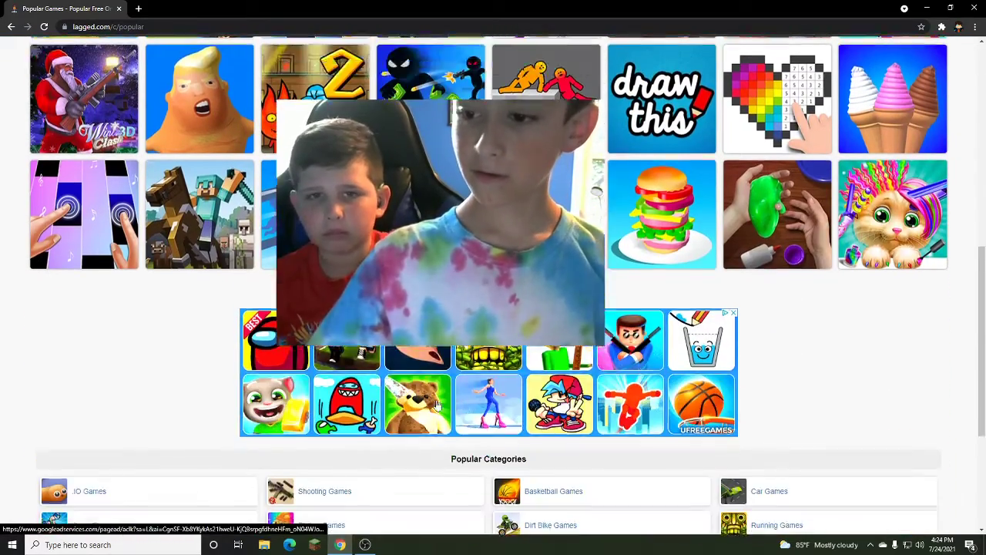
scroll(up, 3)
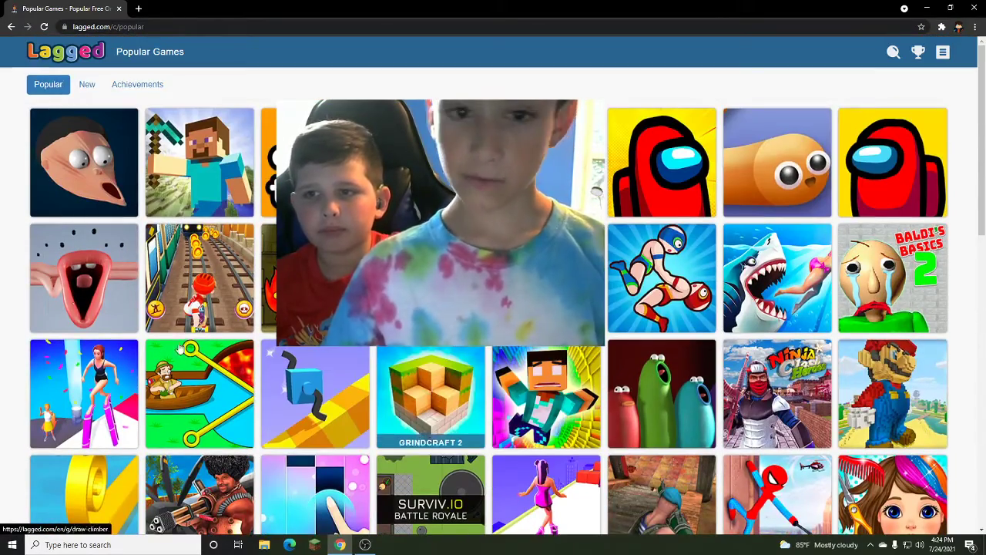